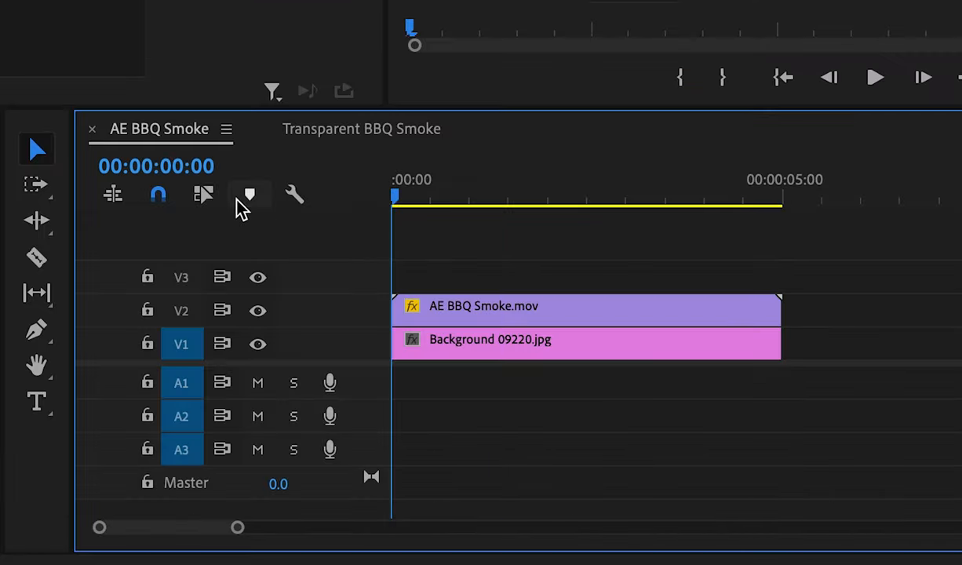
Step: Export the AE BBQ Smoke sequence as an Animated GIF saved to Tutorial 3
click(227, 13)
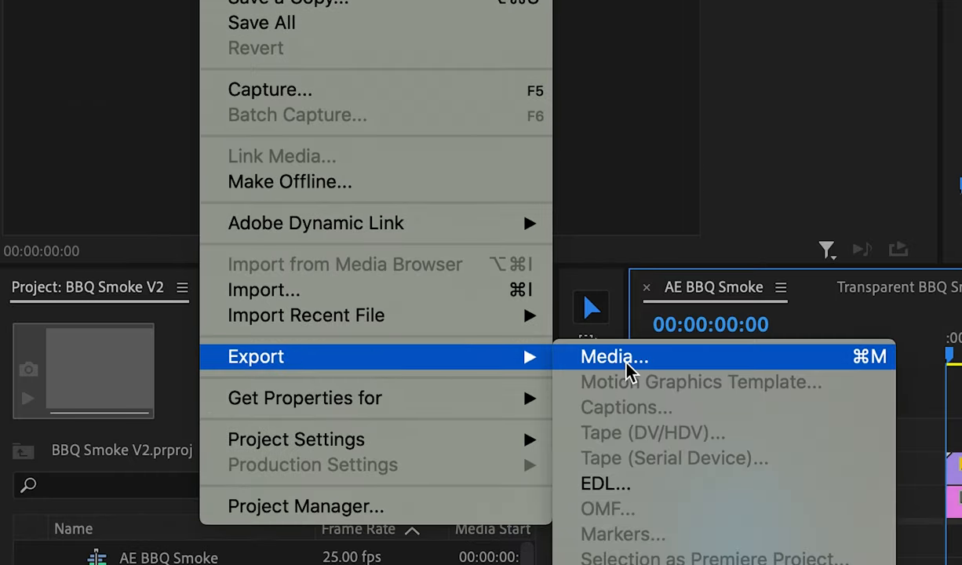
click(614, 356)
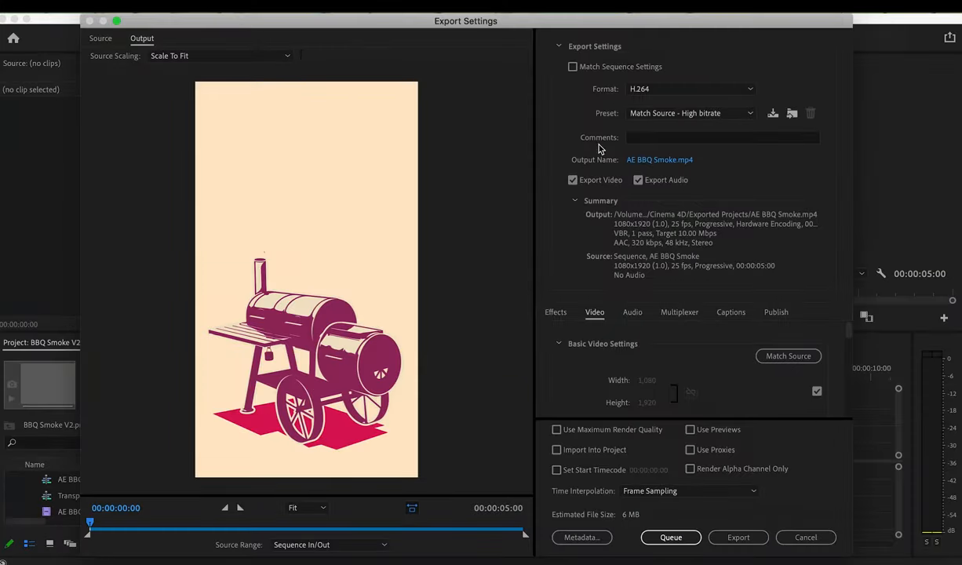
click(690, 88)
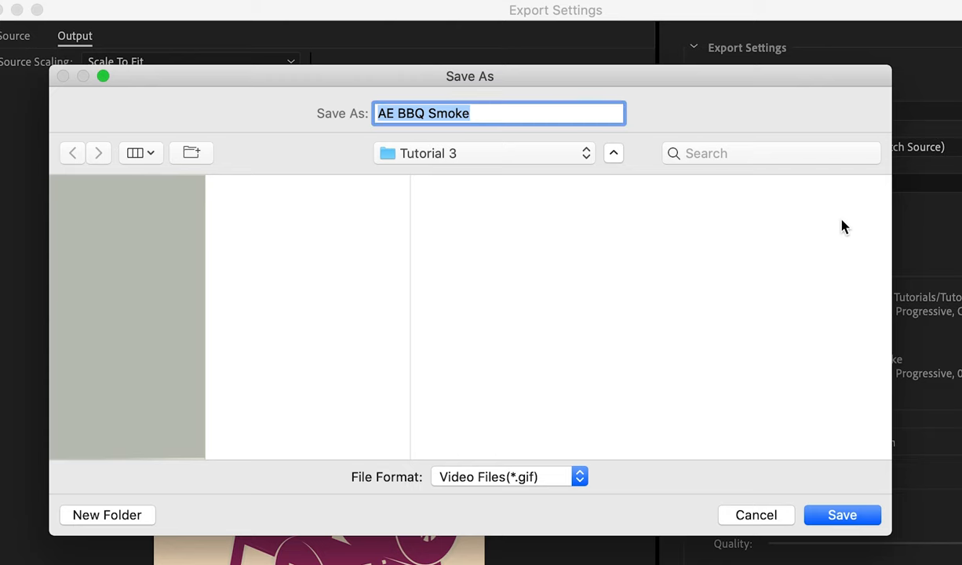
mouse_move(451, 154)
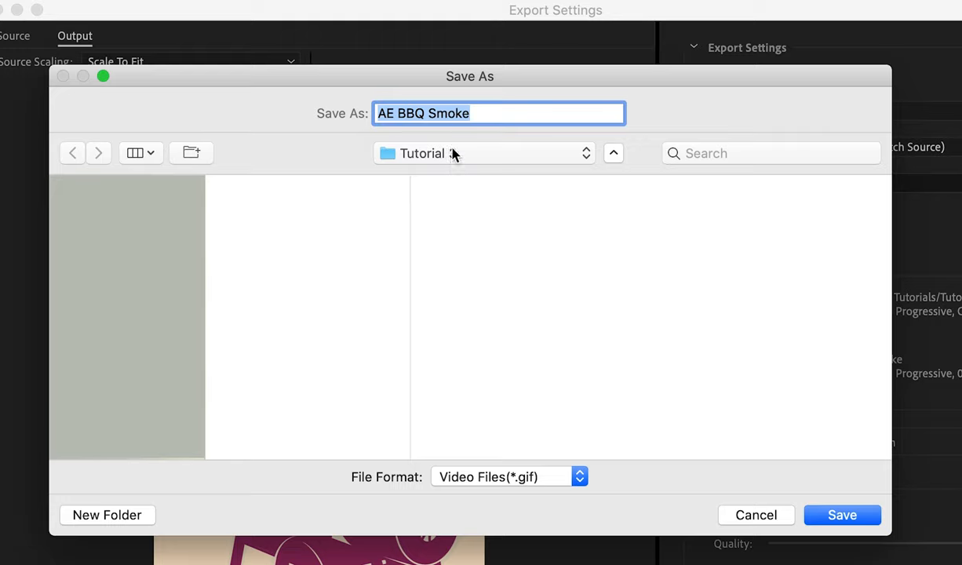
click(842, 515)
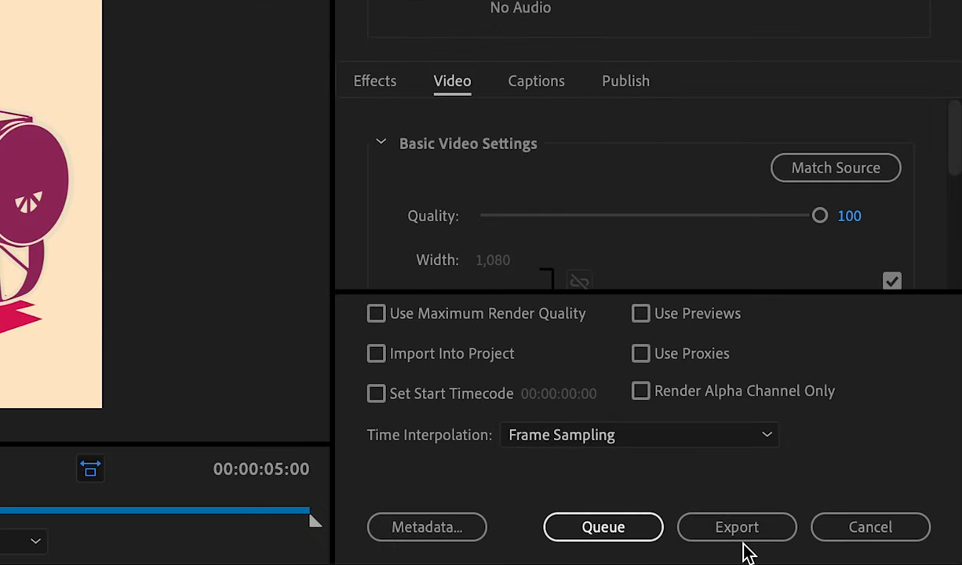
click(735, 526)
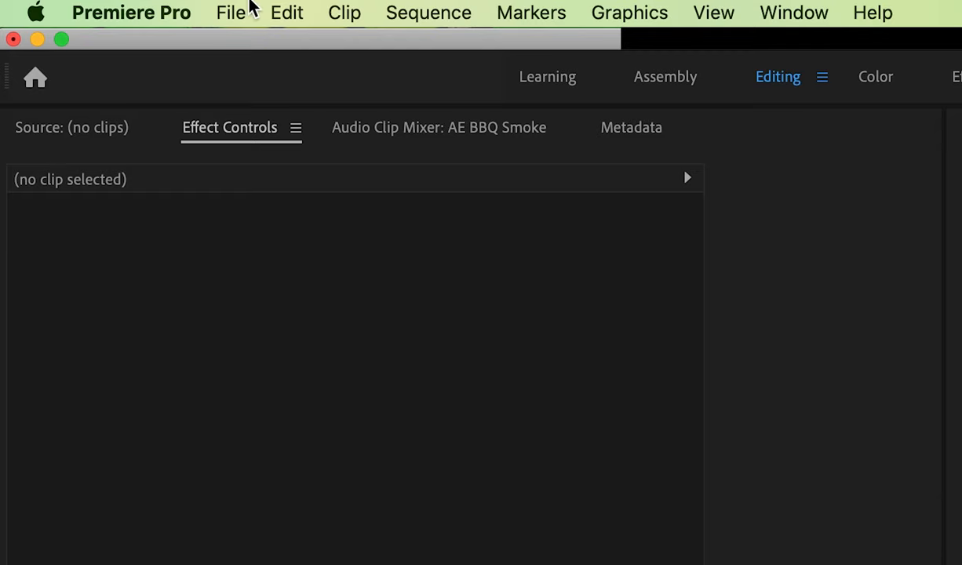
Step: Start a new media export with format set to PNG (PNG Sequence with Alpha)
click(230, 13)
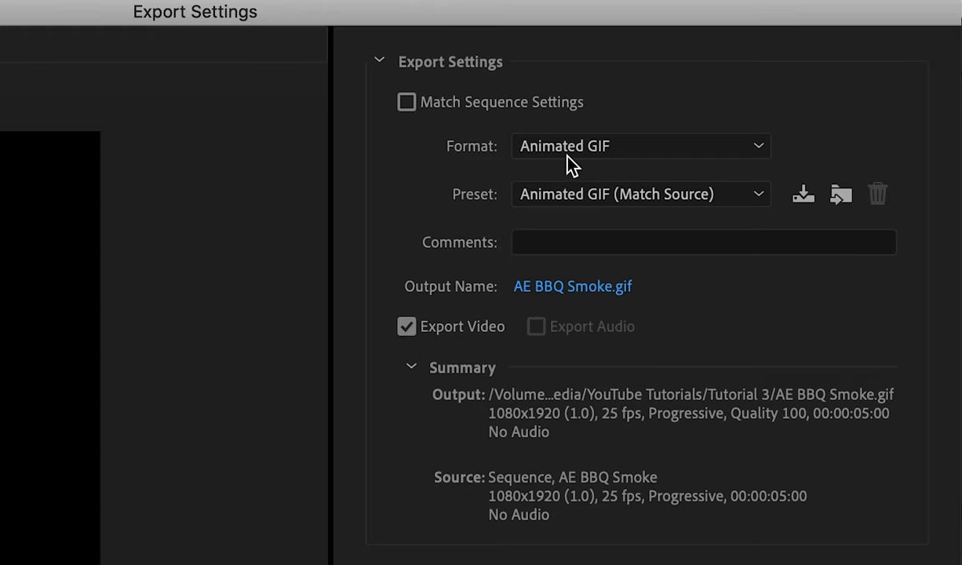
click(638, 146)
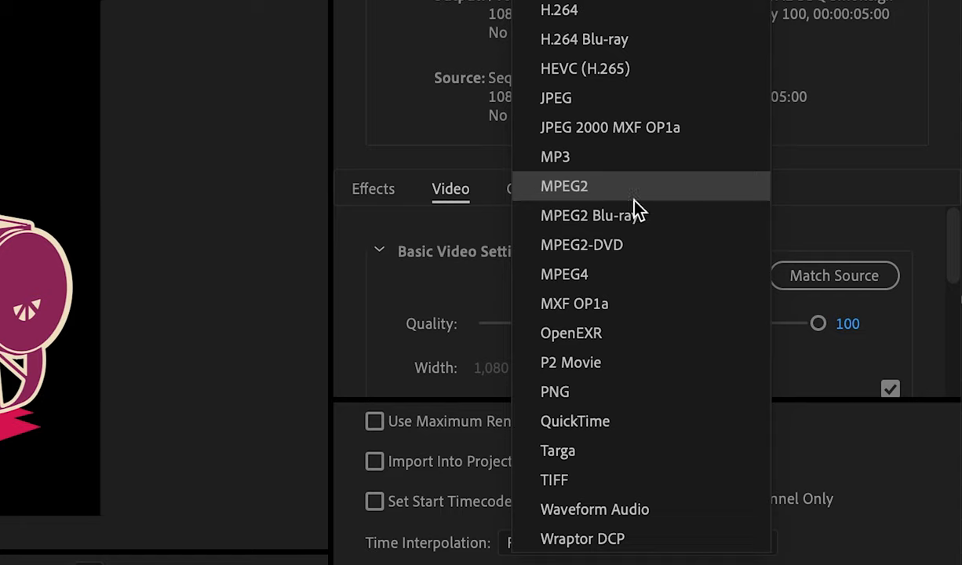
click(555, 391)
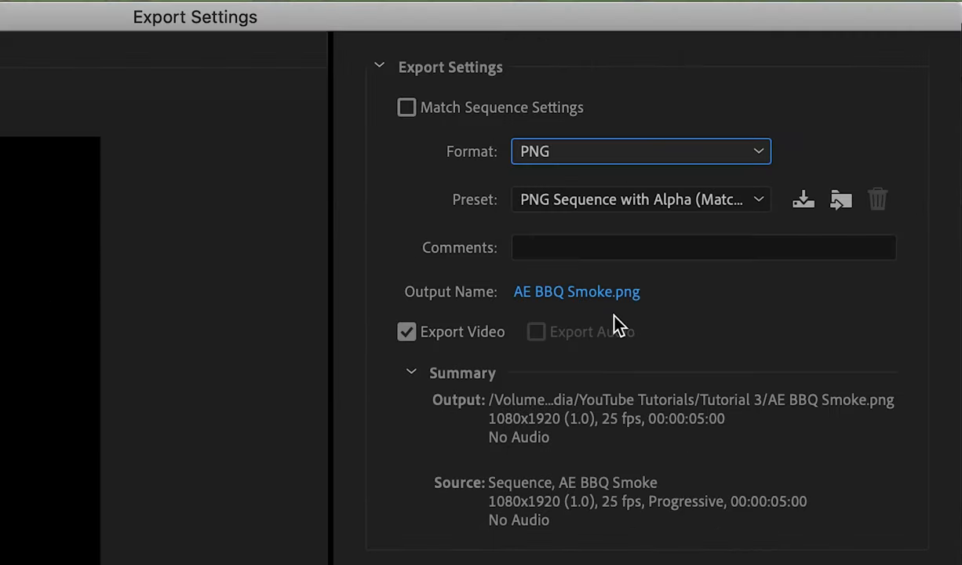
mouse_move(639, 199)
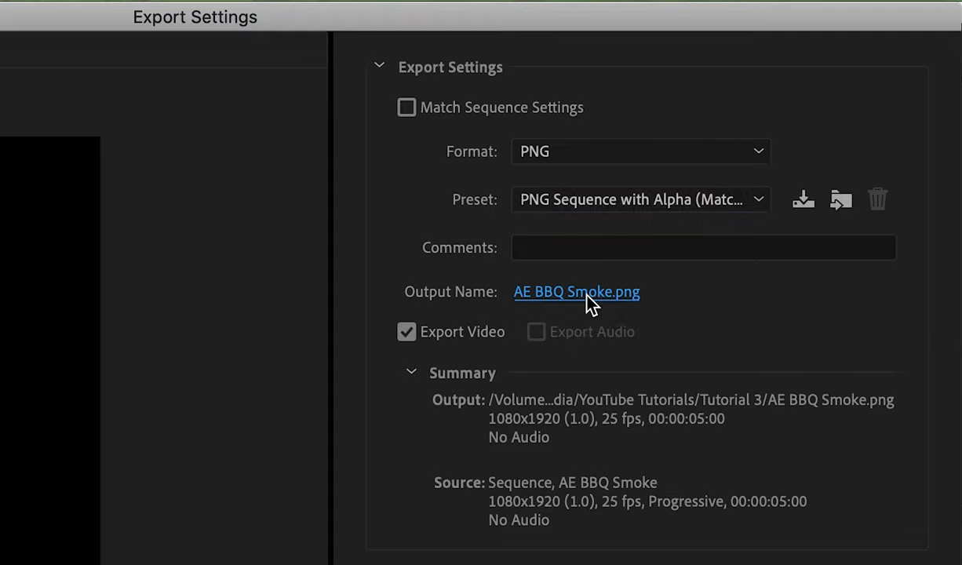
Step: Create a PNG Sequence folder, save as AE BBQ Smoke PNG, and run the export
click(576, 291)
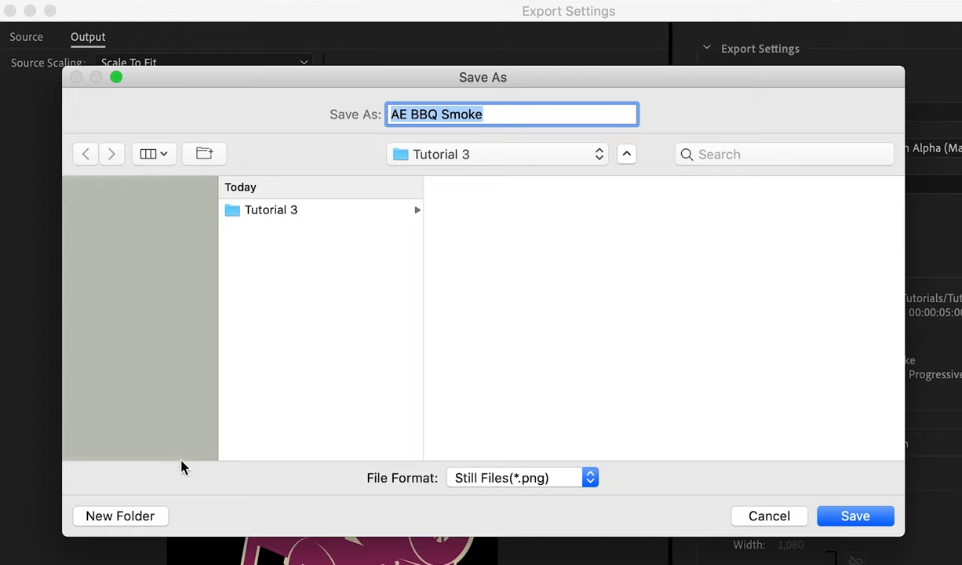
click(120, 516)
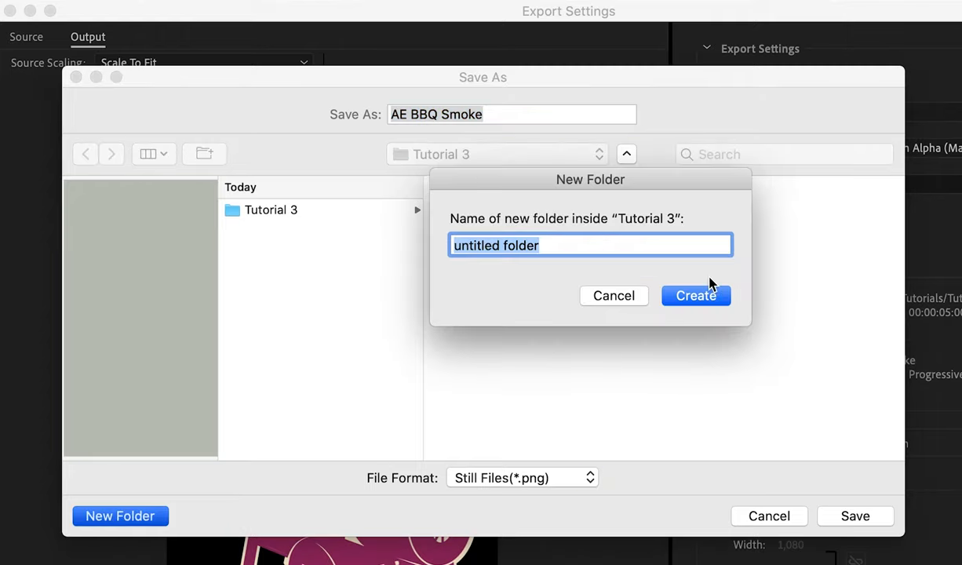
mouse_move(372, 249)
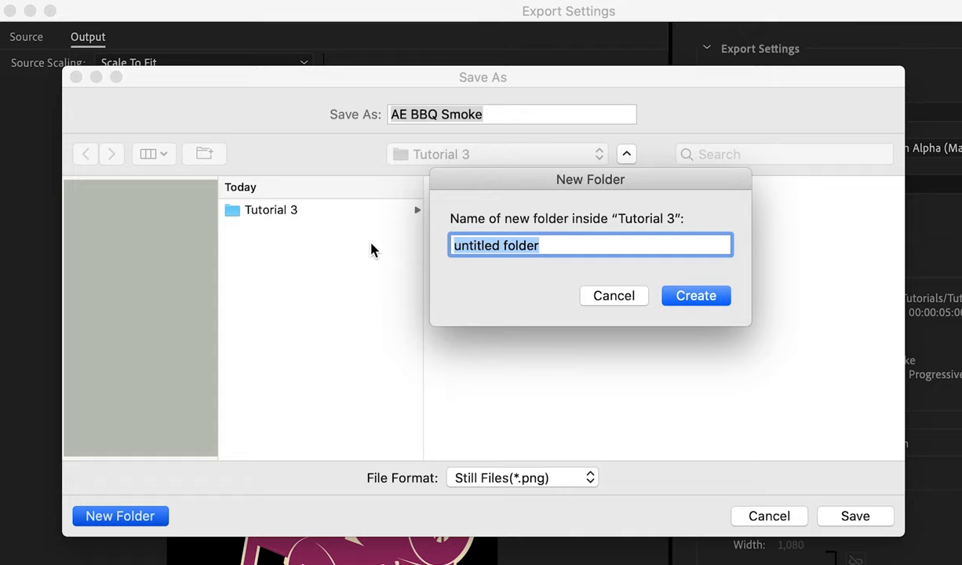
text(PNG Se)
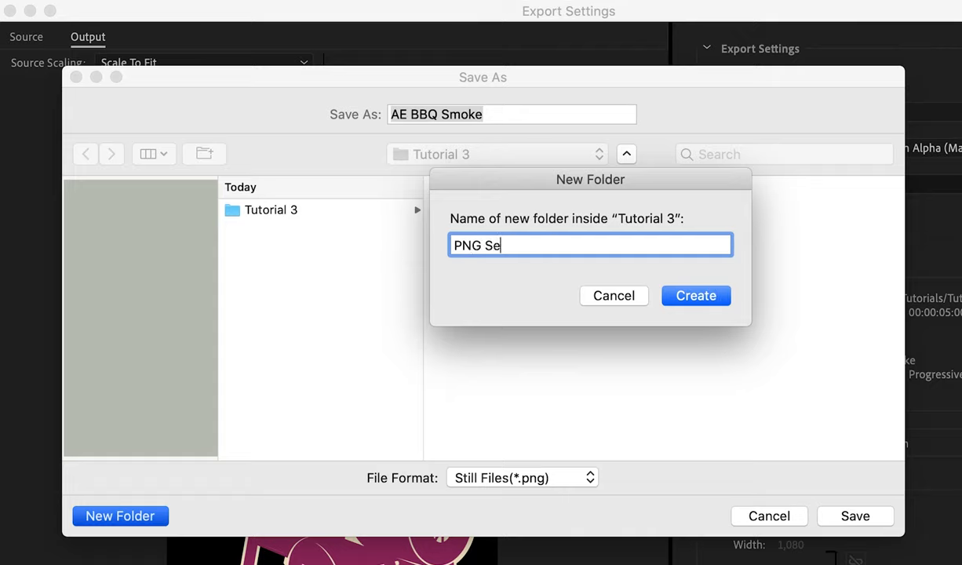
text(quence)
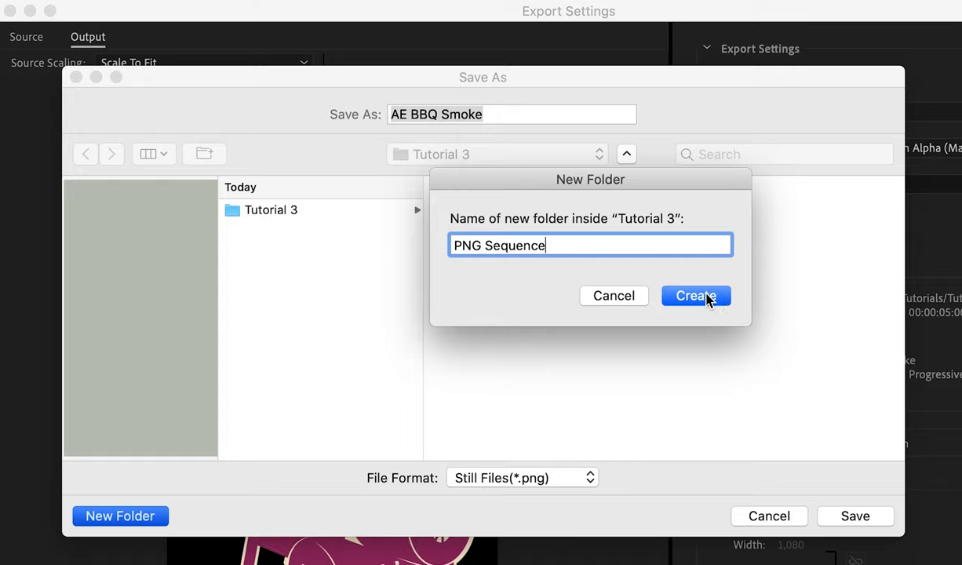
click(695, 296)
text( PNG)
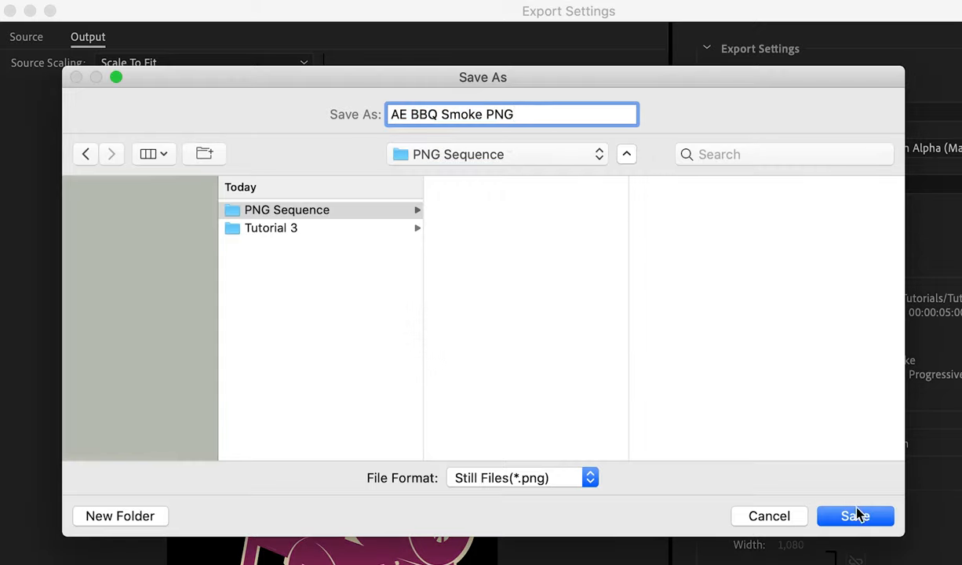
click(854, 515)
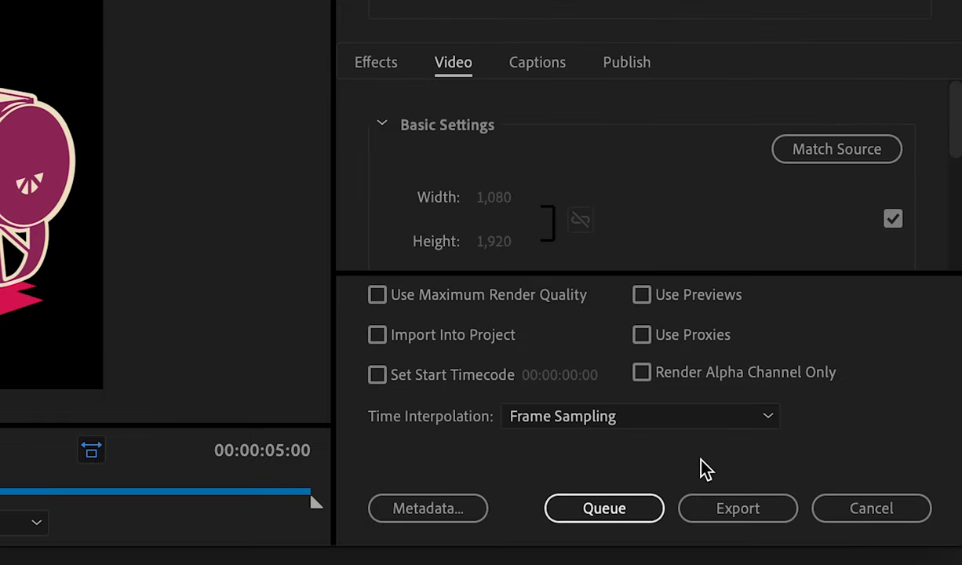
click(735, 507)
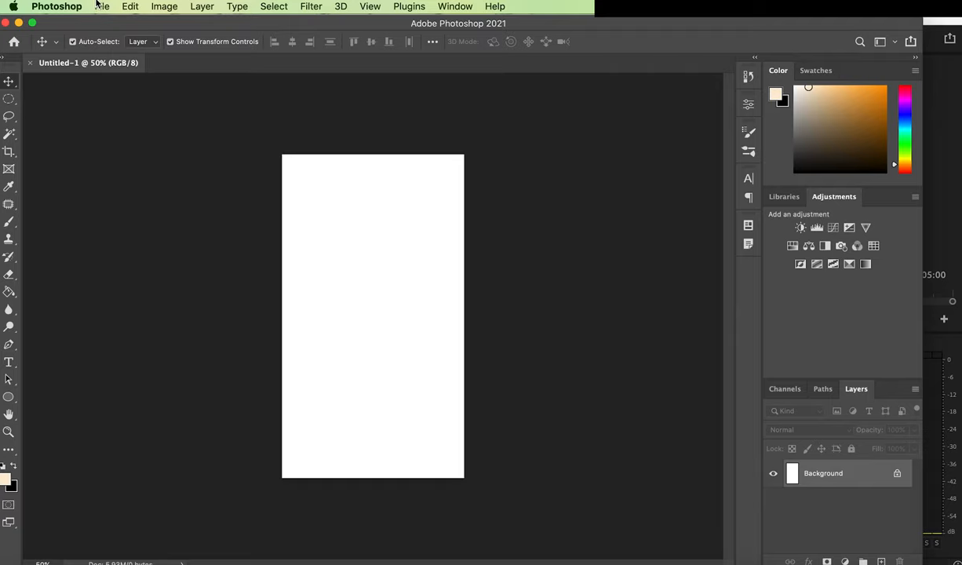
Step: Open AE BBQ Smoke PNG000.png in Photoshop as an image sequence at 25 fps
click(102, 6)
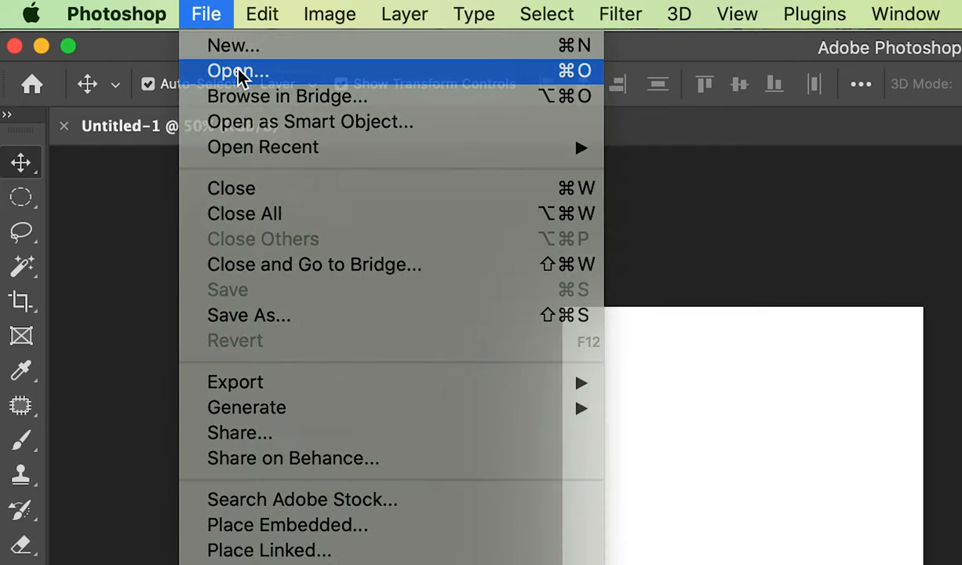
click(237, 71)
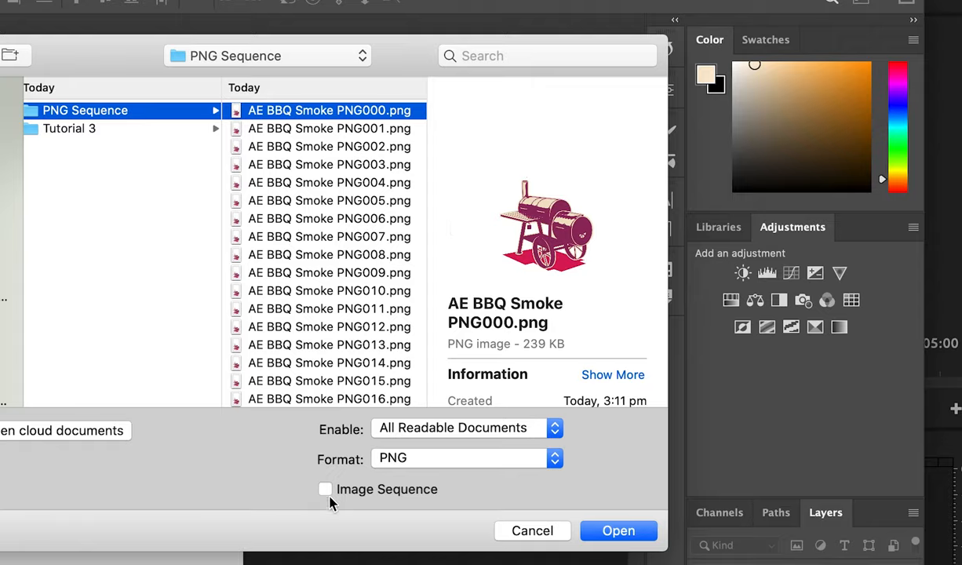
click(326, 489)
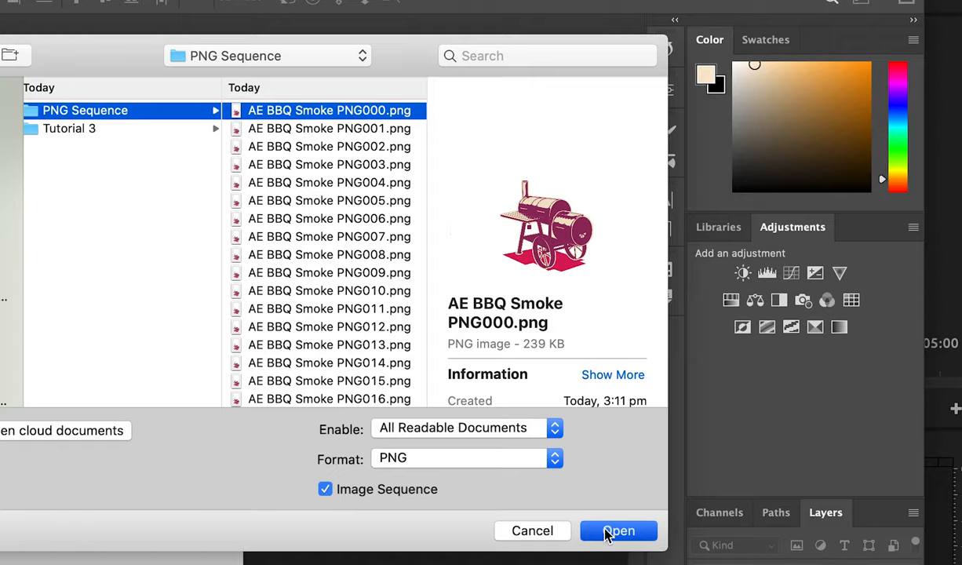
click(618, 530)
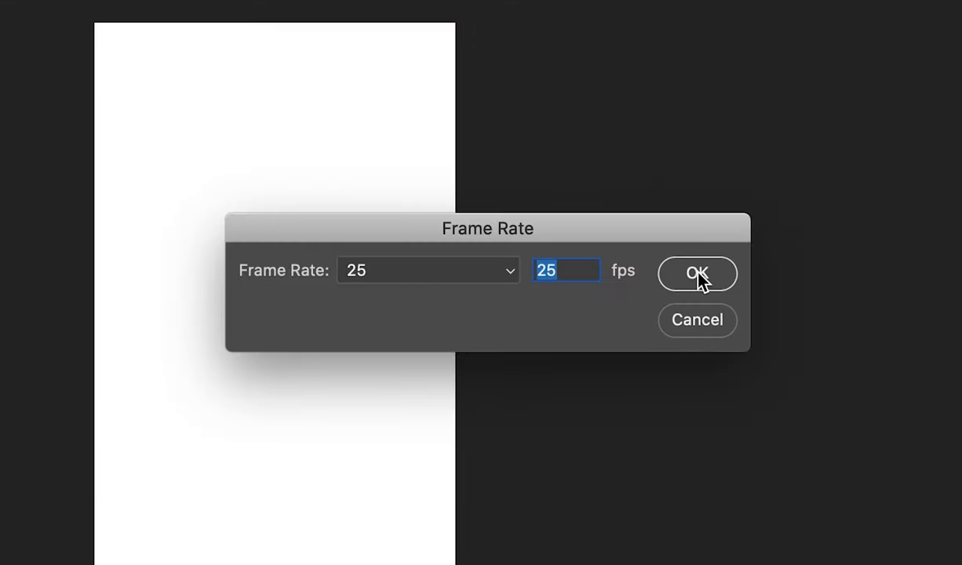
click(696, 272)
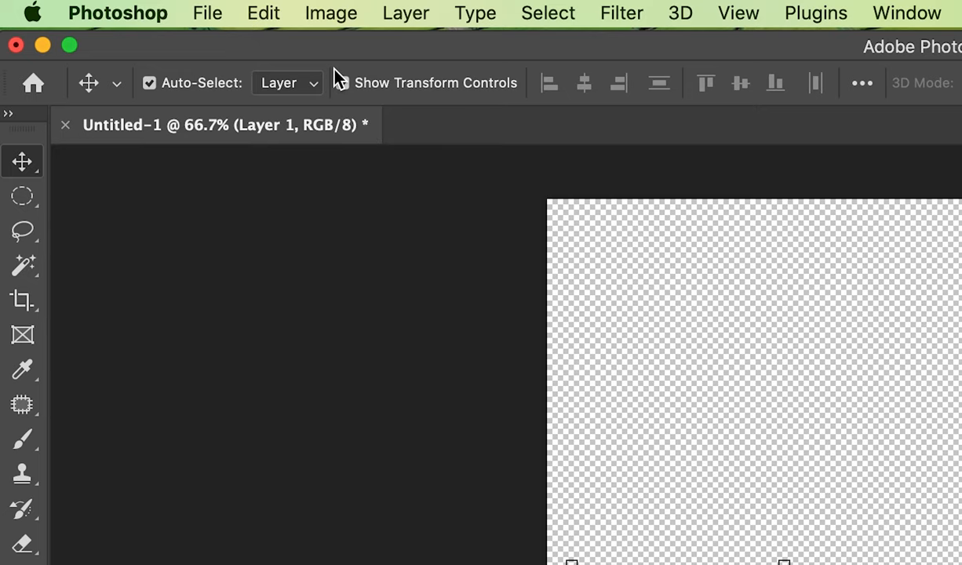
Step: Save for Web (Legacy) as Transparent-BBQ.gif in the Transparent GIF folder
click(207, 13)
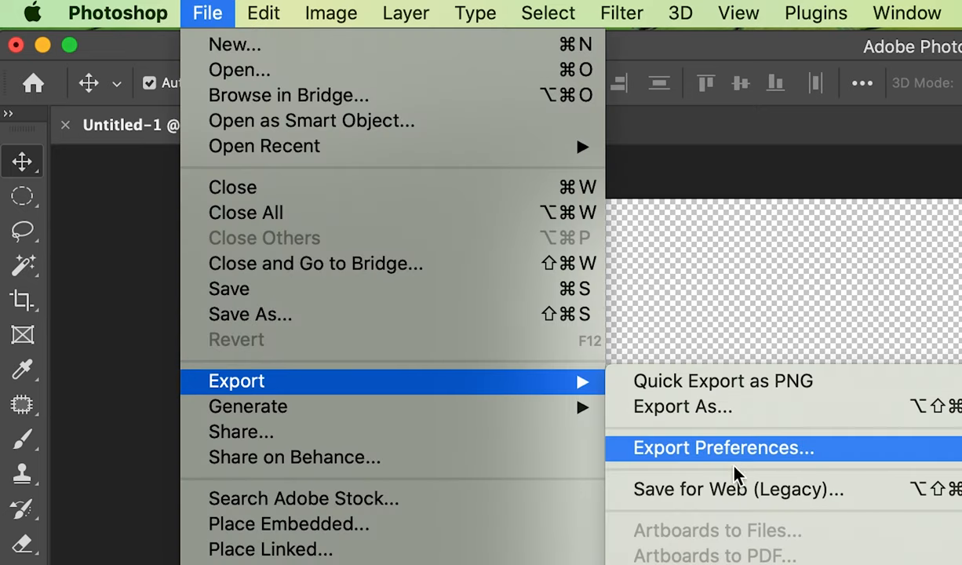
click(738, 489)
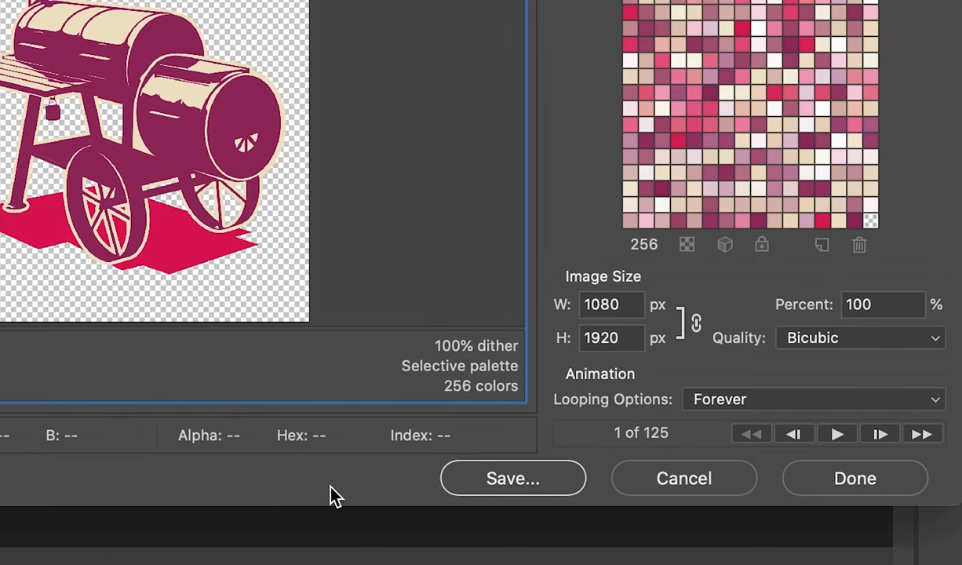
click(512, 478)
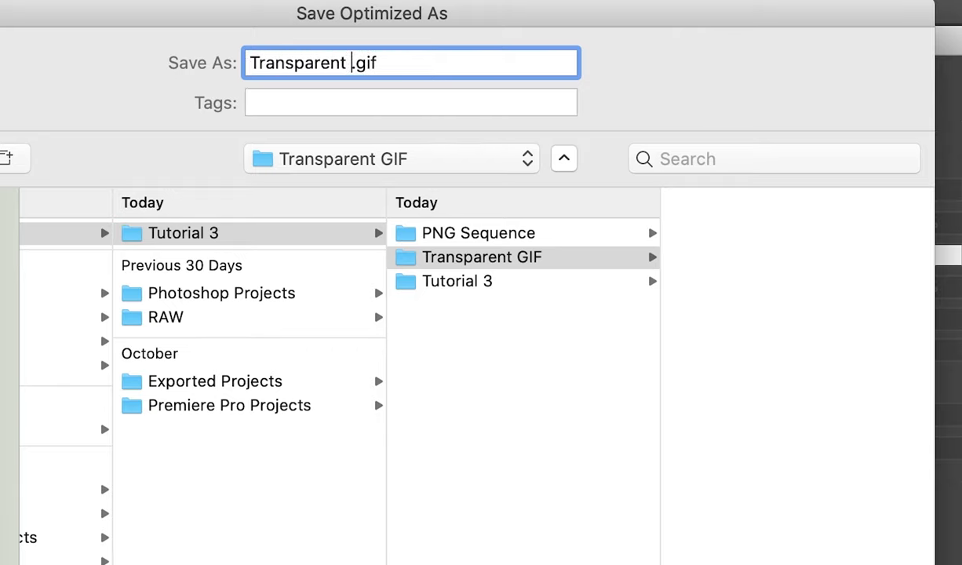
text(BBQ)
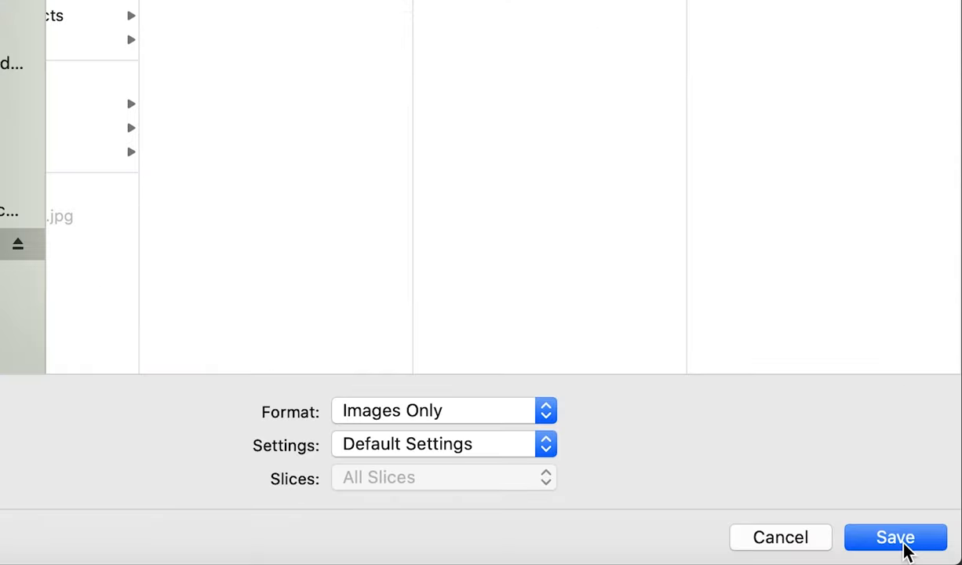
click(443, 443)
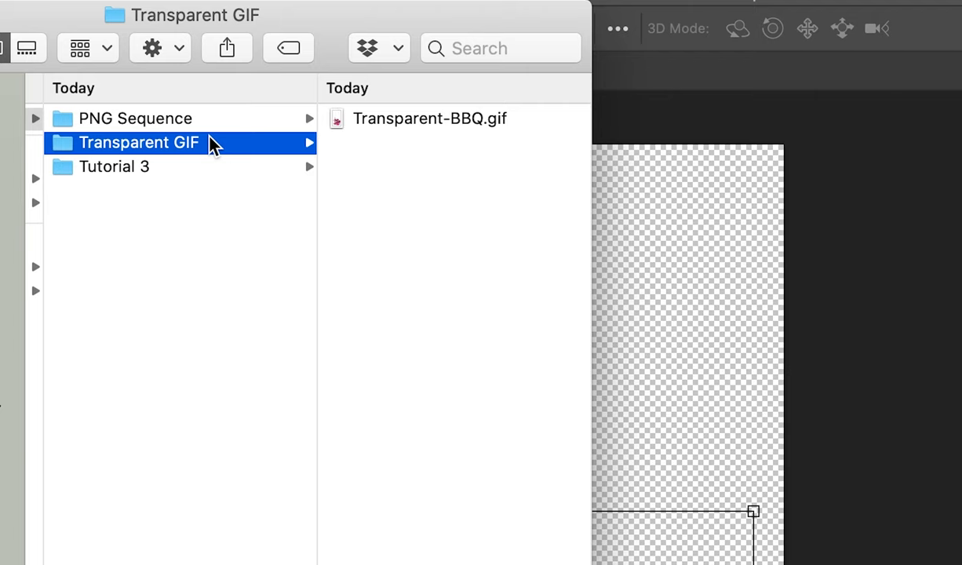
Step: Select Transparent-BBQ.gif in the Transparent GIF folder
click(429, 117)
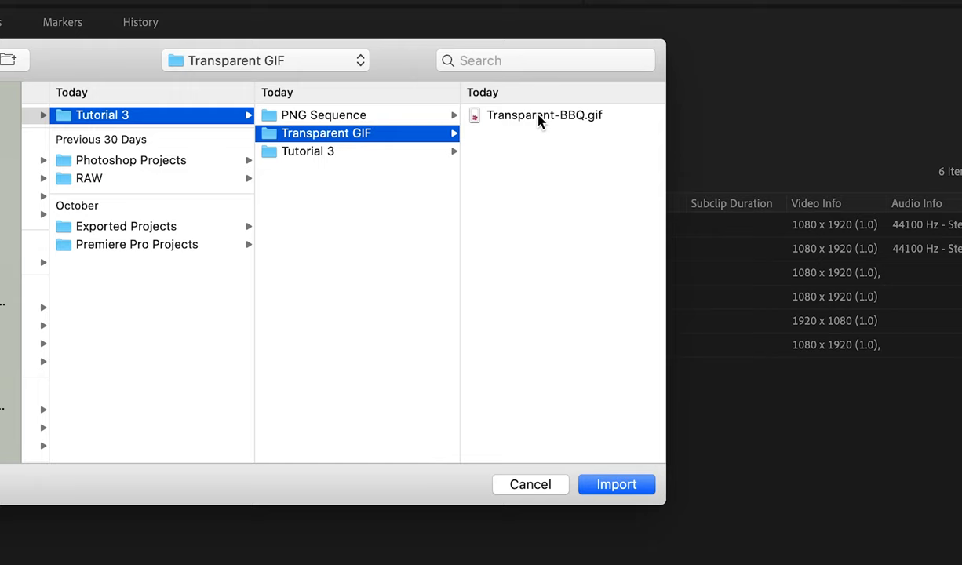
Step: Import Transparent-BBQ.gif and scrub the playhead to preview the smoke animation
click(616, 484)
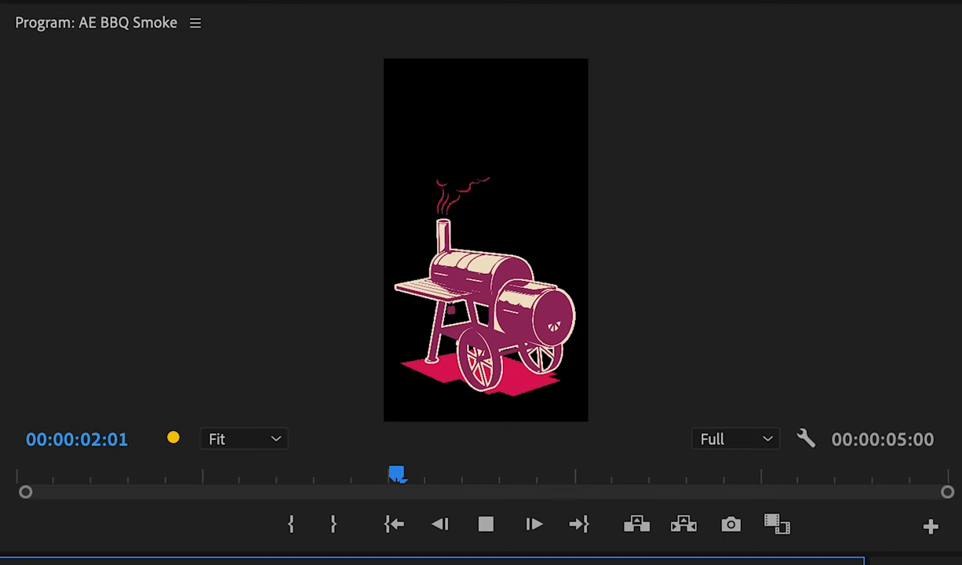
drag(398, 473, 773, 473)
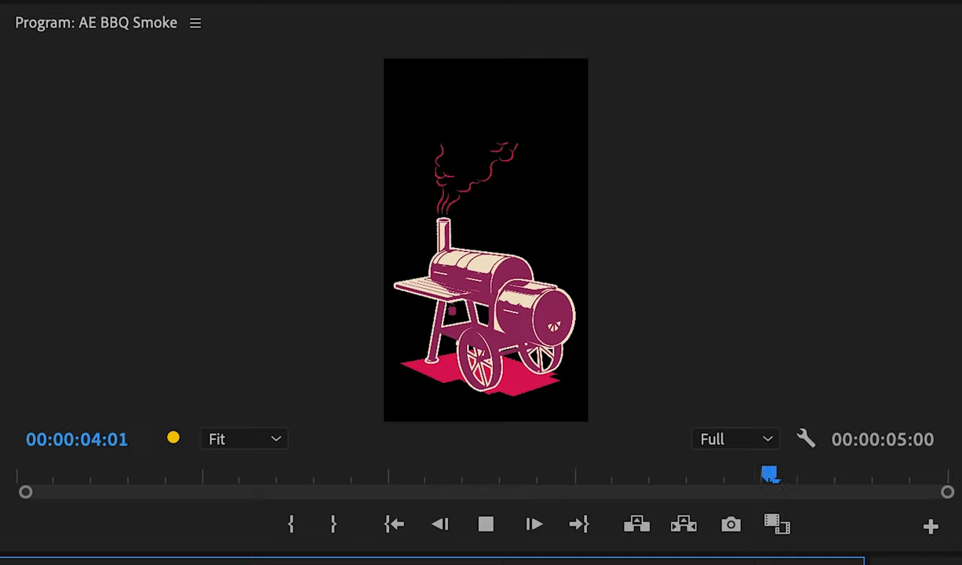
Step: Create a green #31FF00 Color Matte behind the GIF and play the sequence
click(501, 515)
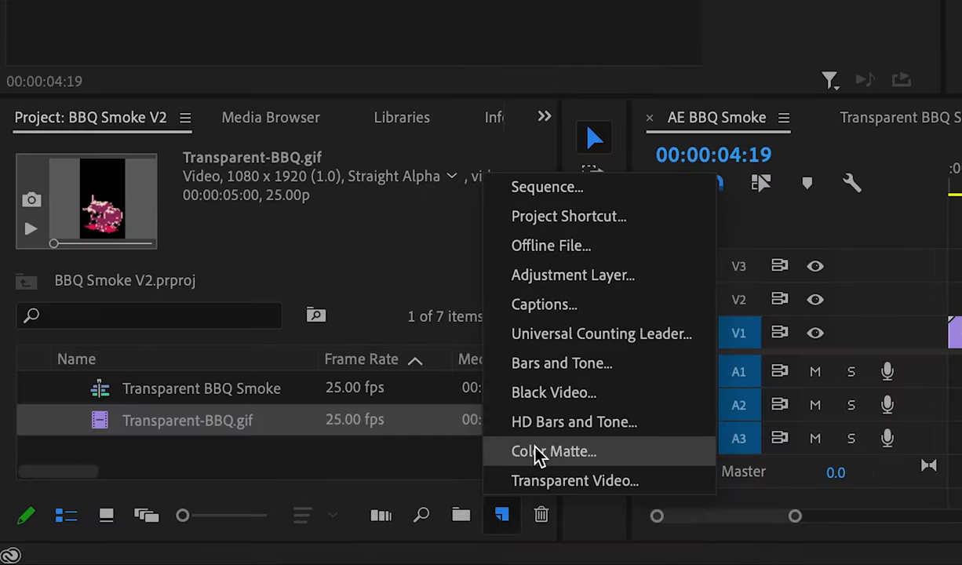
click(554, 451)
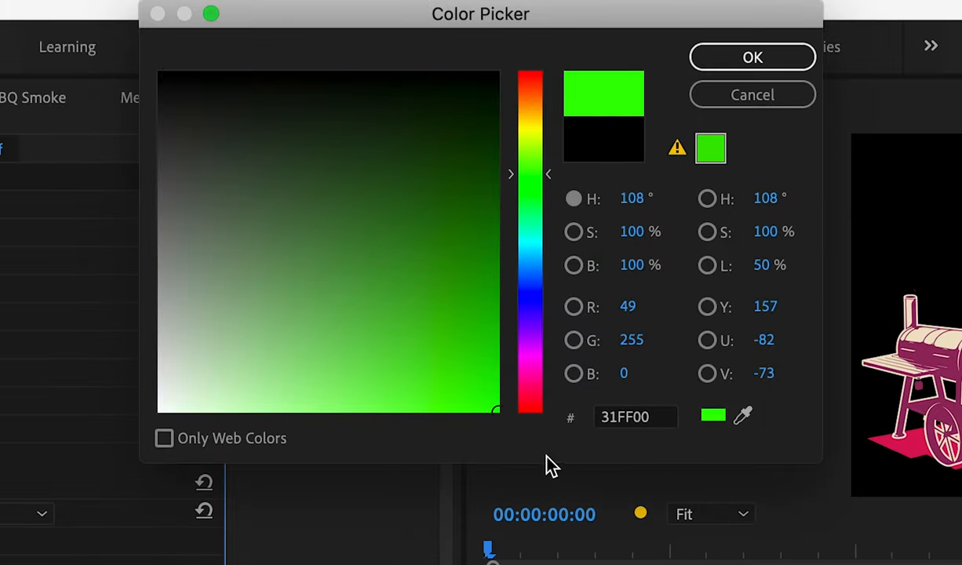
click(751, 56)
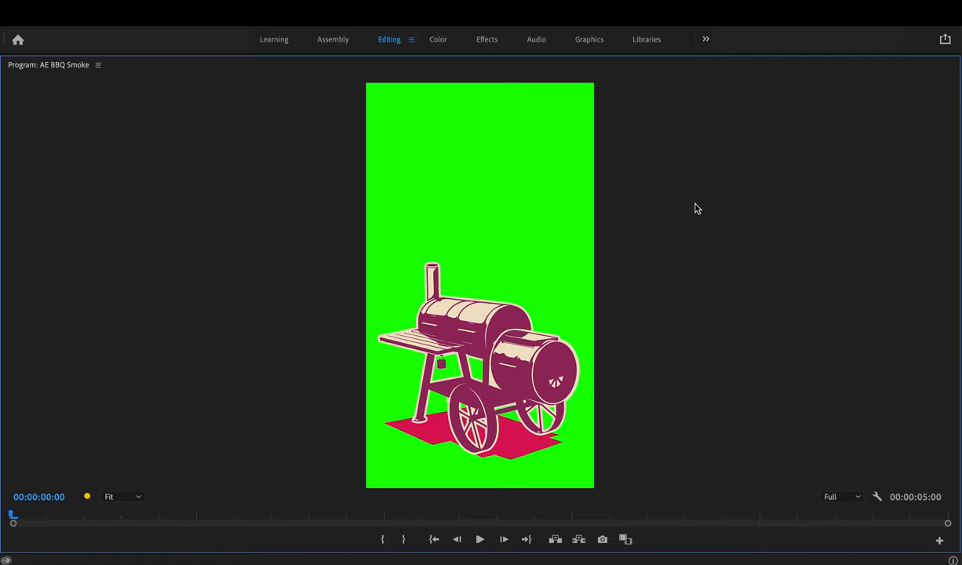
click(479, 539)
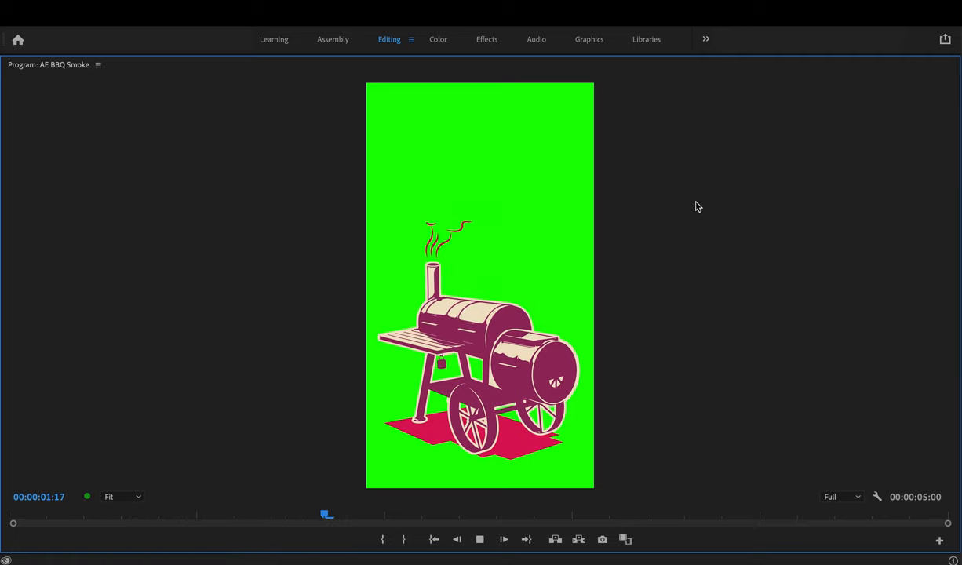